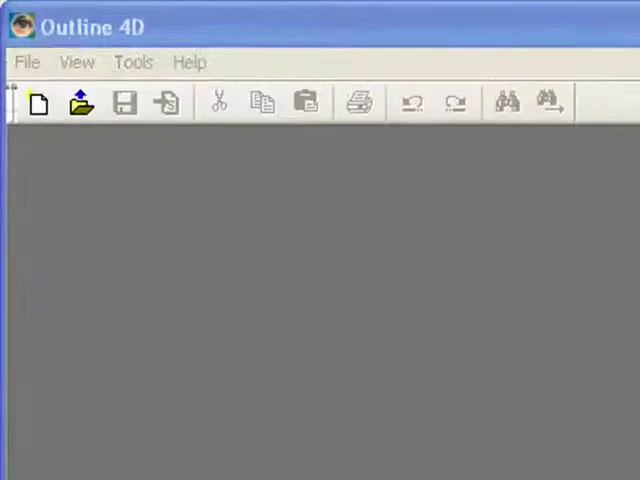
- Open the Import File browser from the File menu
click(27, 62)
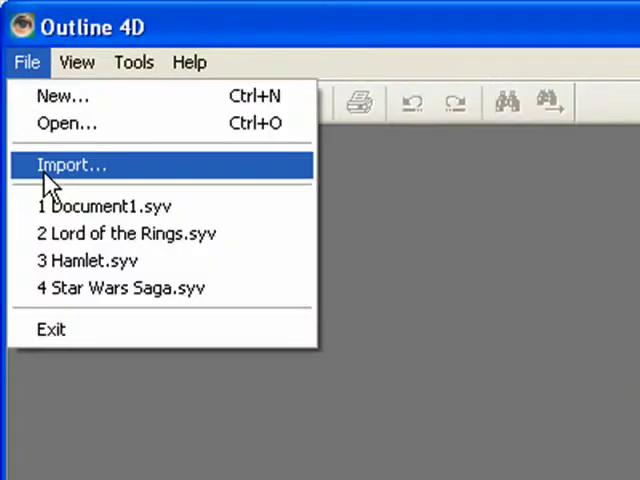
click(70, 164)
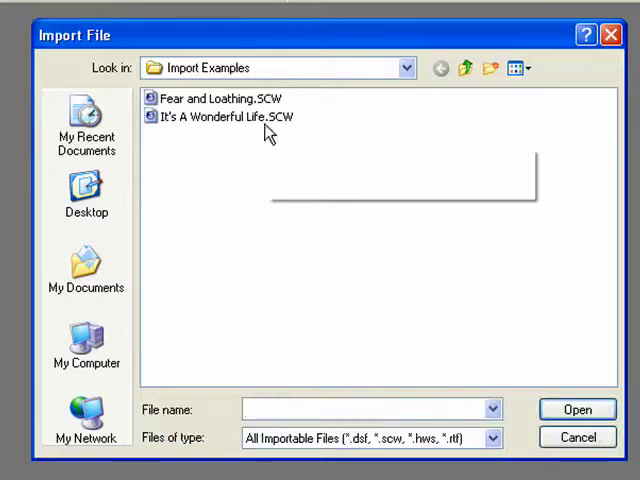
mouse_move(263, 133)
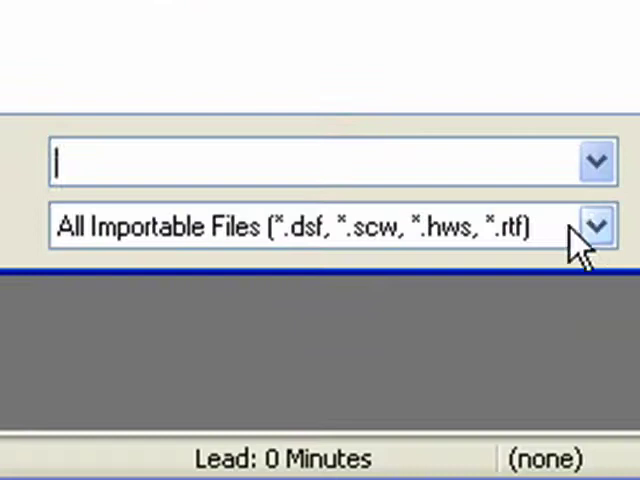
- Check the file types, then import It's A Wonderful Life.SCW
click(595, 226)
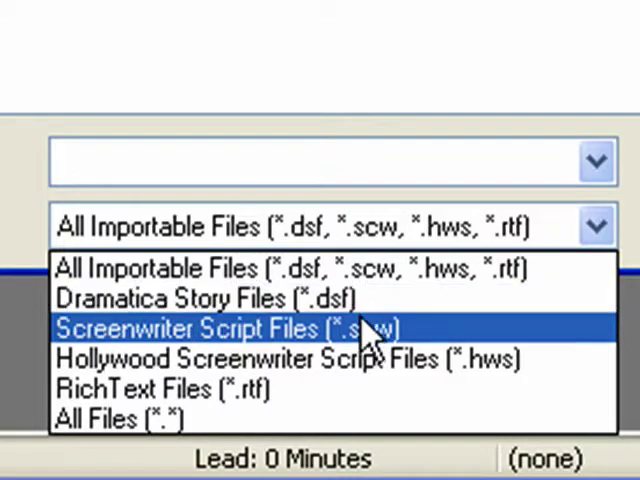
mouse_move(370, 365)
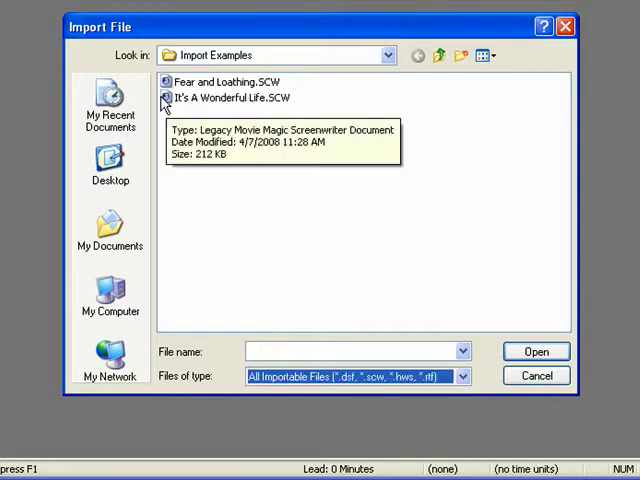
click(217, 97)
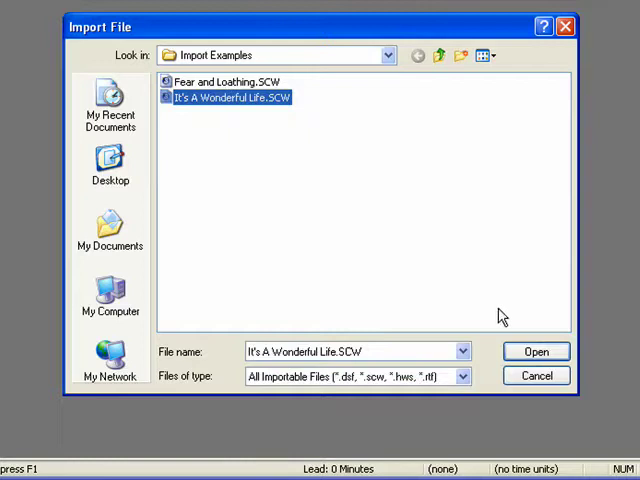
click(535, 351)
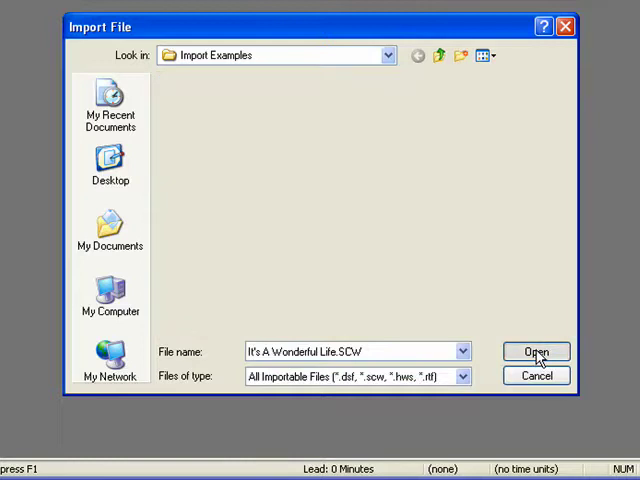
click(535, 351)
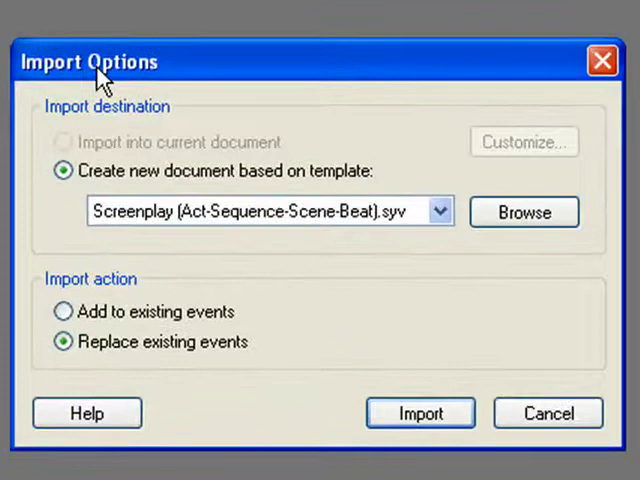
mouse_move(248, 190)
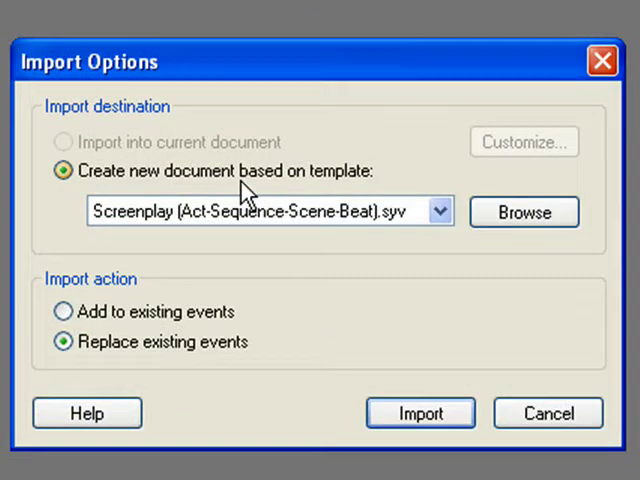
mouse_move(150, 148)
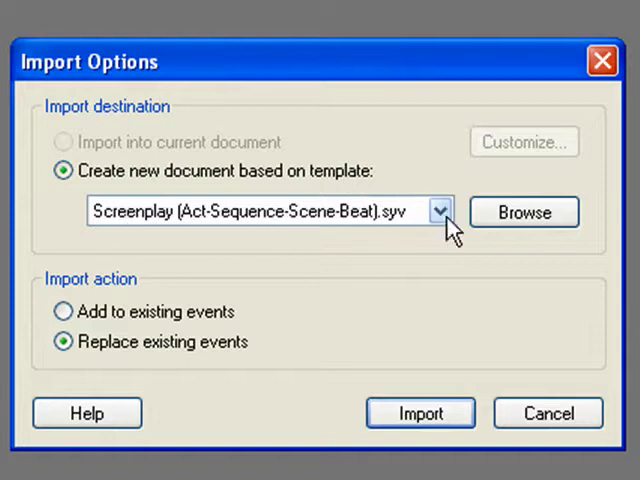
- Import into a Screenplay (Scenes Only) template, replacing existing events
click(440, 211)
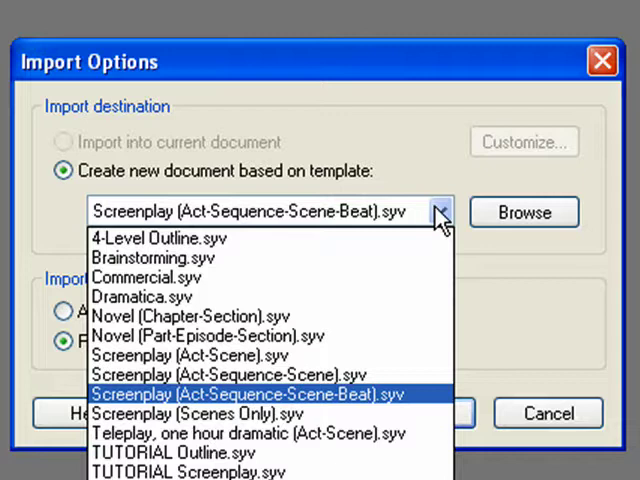
mouse_move(230, 413)
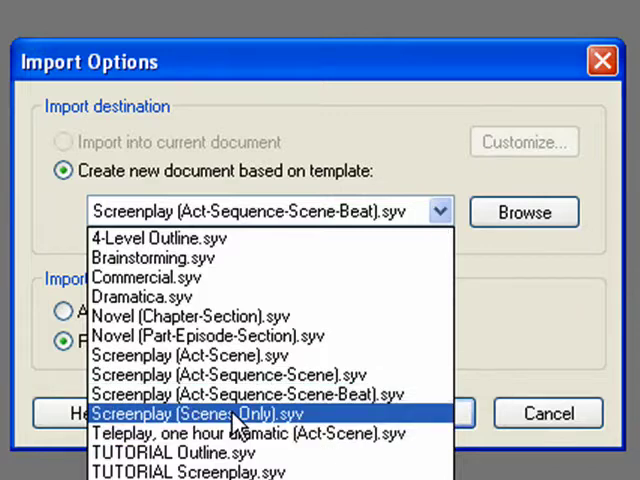
click(190, 411)
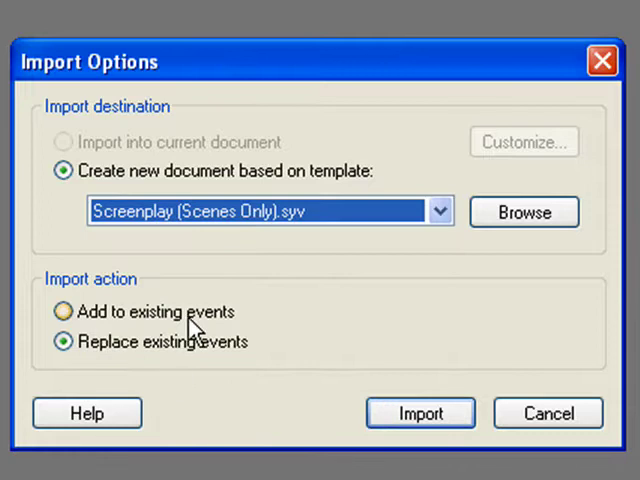
mouse_move(495, 385)
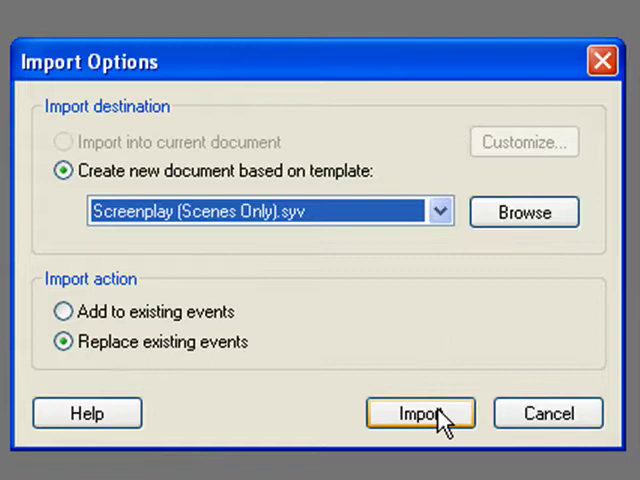
click(420, 413)
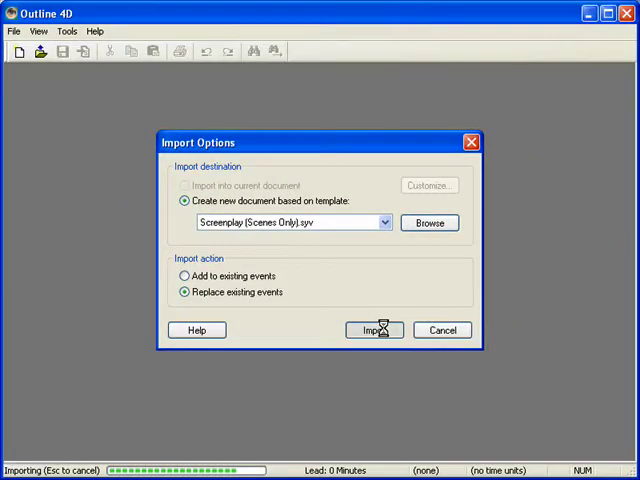
- Finish the import of 159 events and 93 tracks, then scroll the script
click(374, 330)
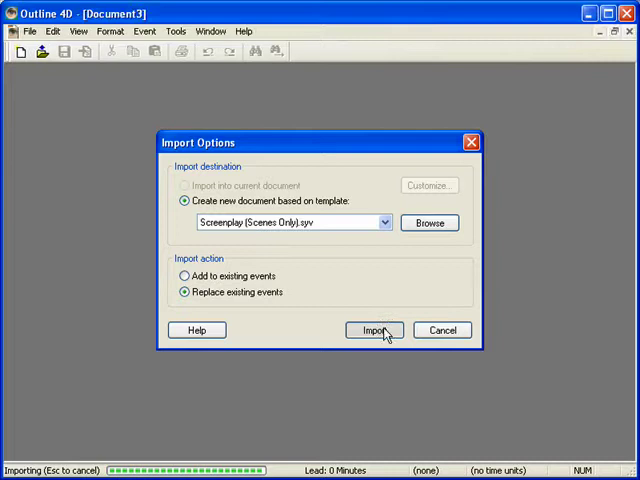
click(374, 330)
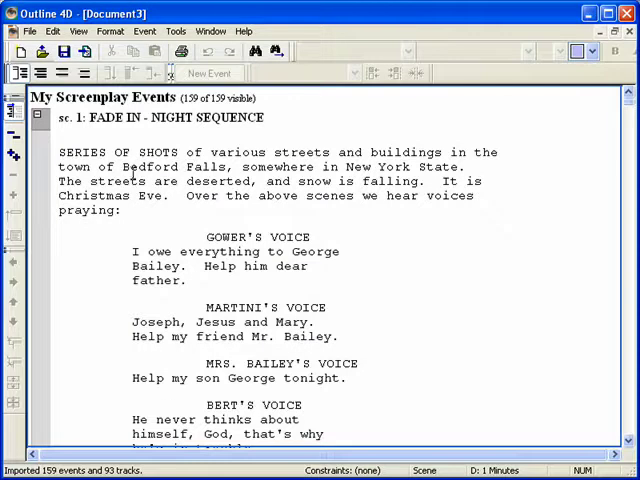
mouse_move(297, 190)
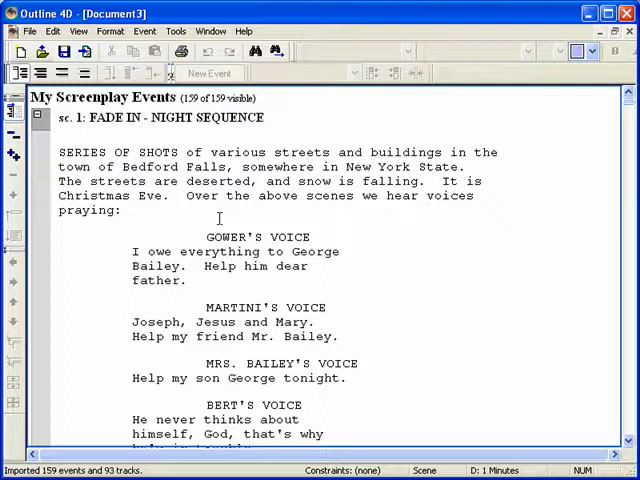
scroll(down, 3)
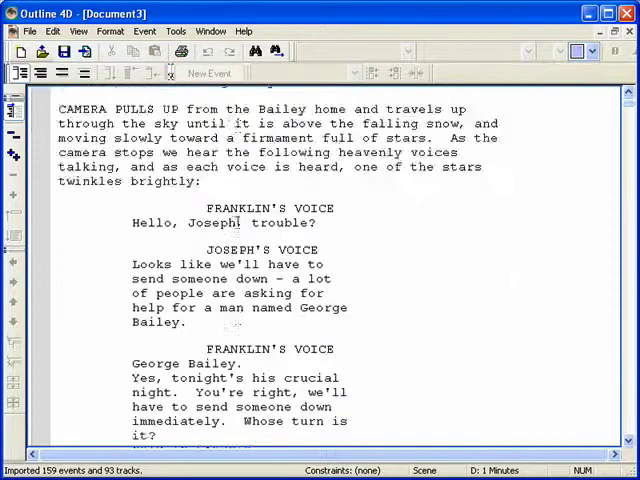
scroll(down, 3)
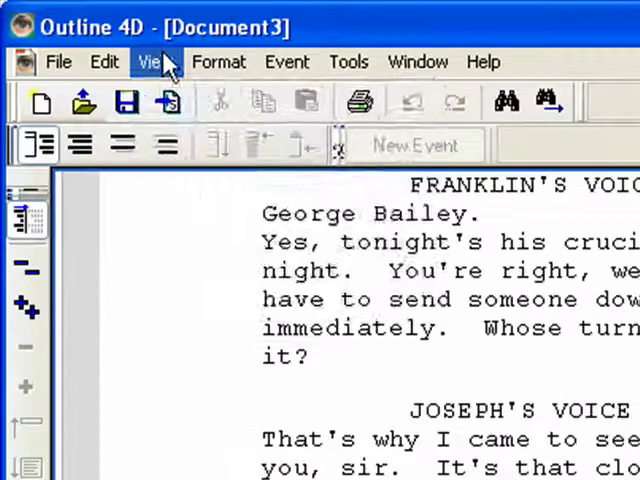
- Switch Document3 to the Timeline view
click(152, 61)
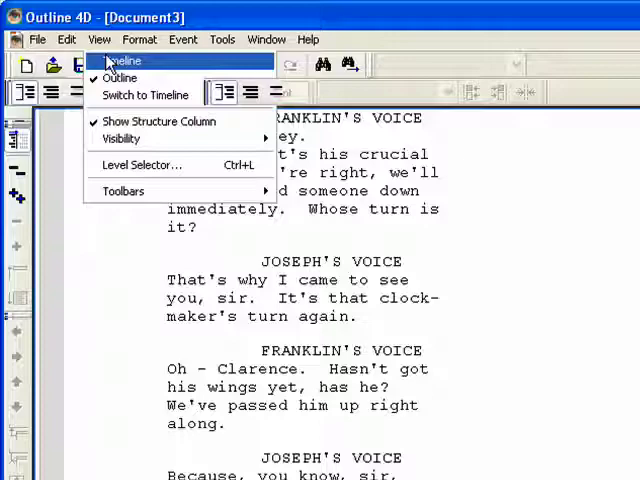
click(120, 62)
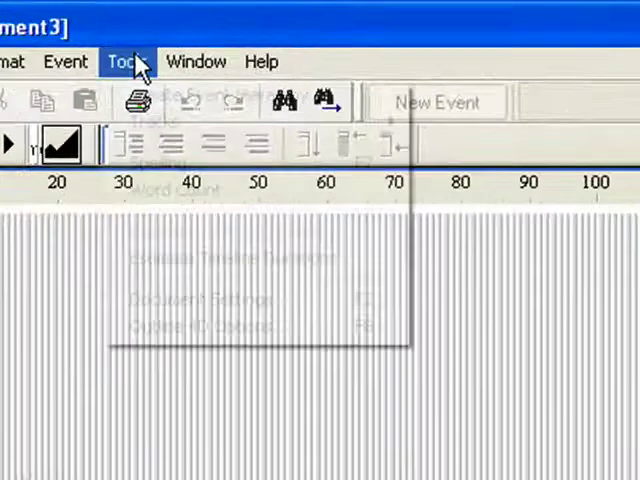
mouse_move(230, 258)
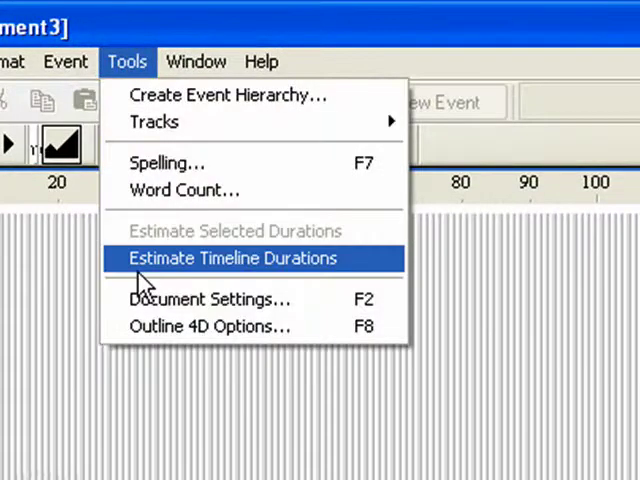
- Estimate durations for all 159 events and dismiss the report
click(231, 258)
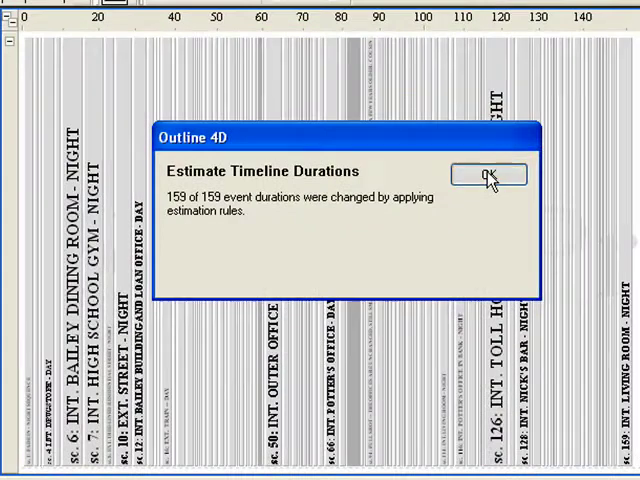
click(488, 175)
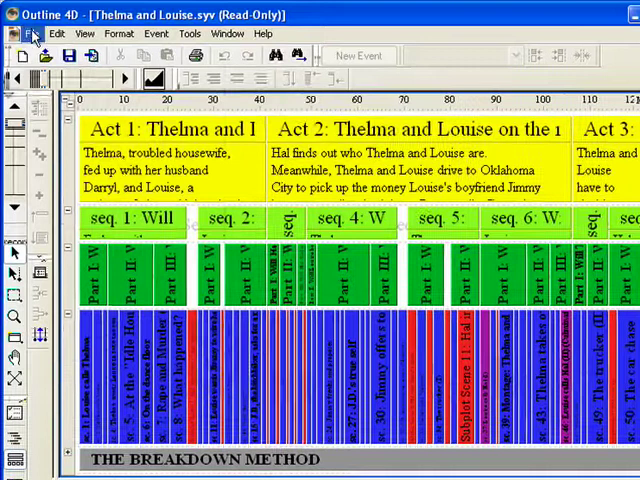
- Open the Export dialog from the File menu
click(20, 33)
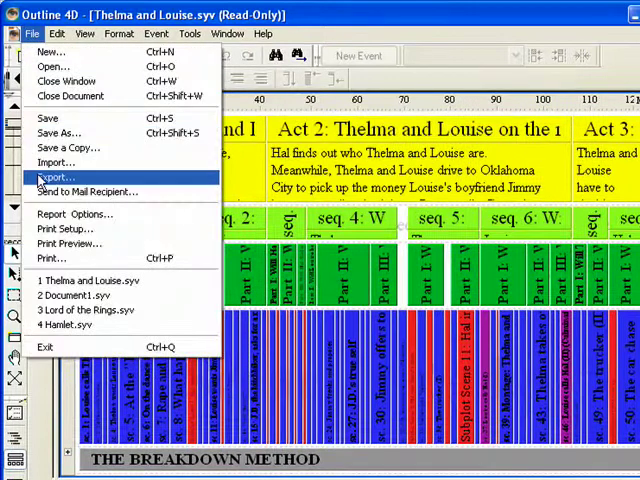
click(52, 177)
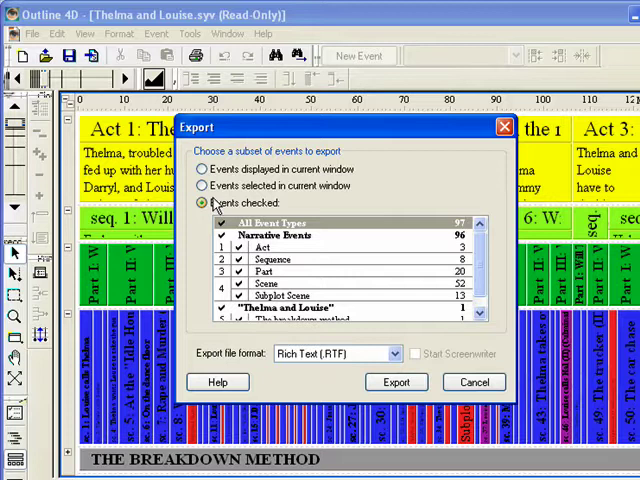
click(472, 381)
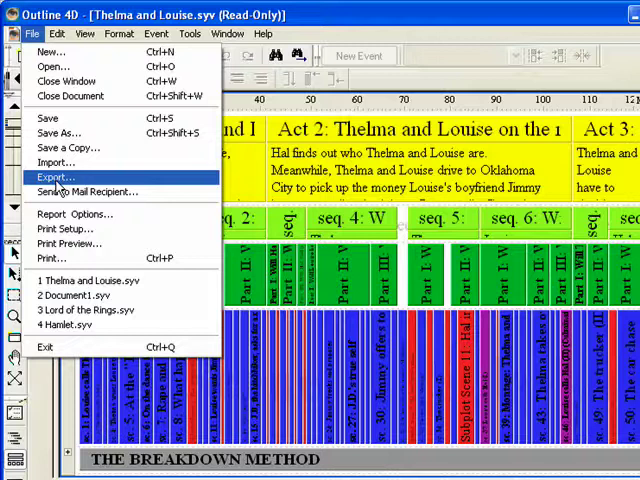
click(54, 177)
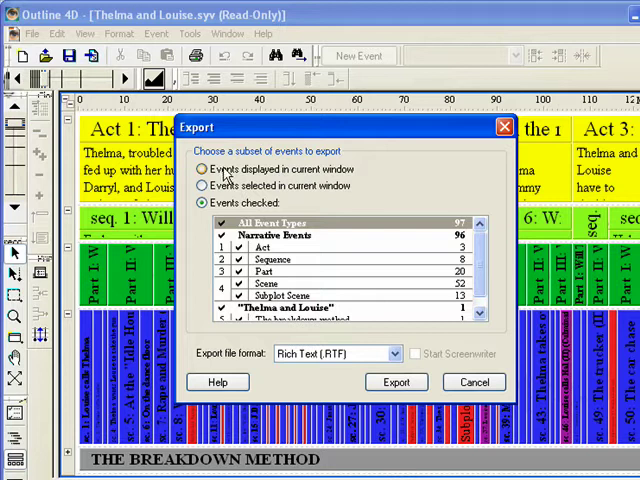
click(204, 169)
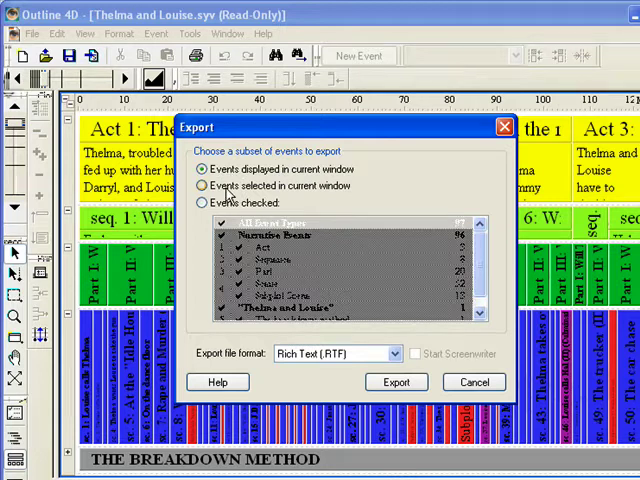
click(204, 186)
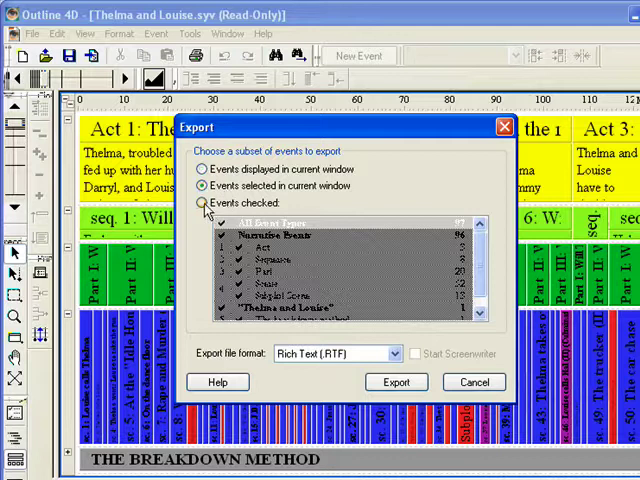
click(203, 202)
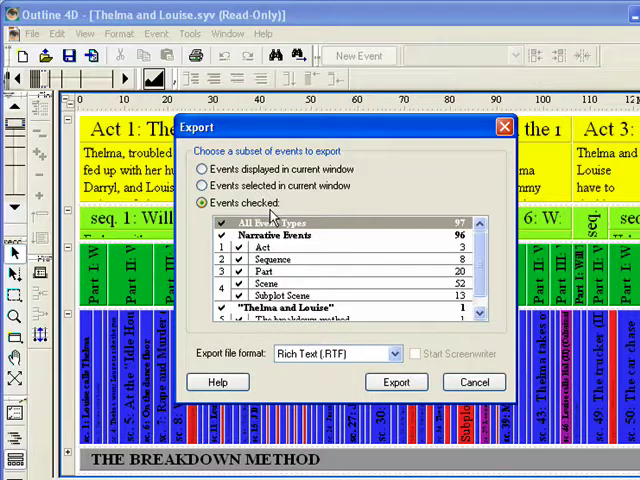
mouse_move(395, 313)
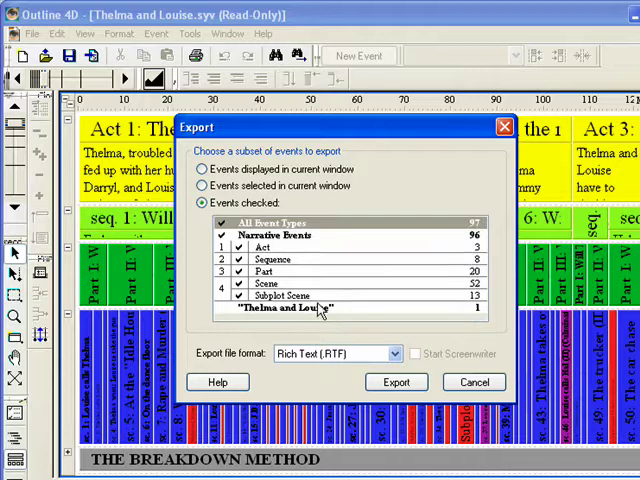
mouse_move(283, 259)
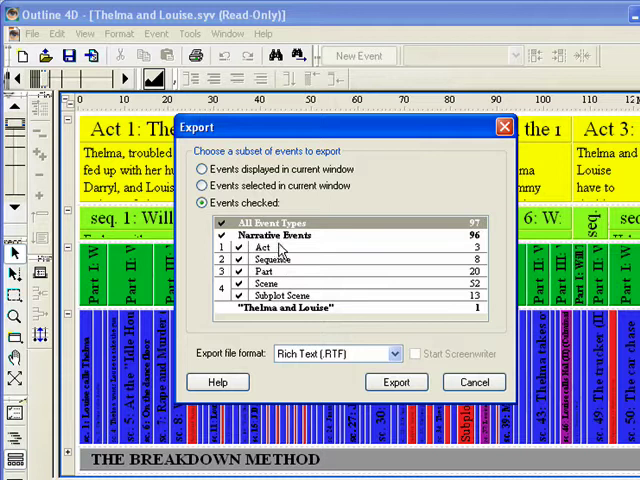
mouse_move(280, 283)
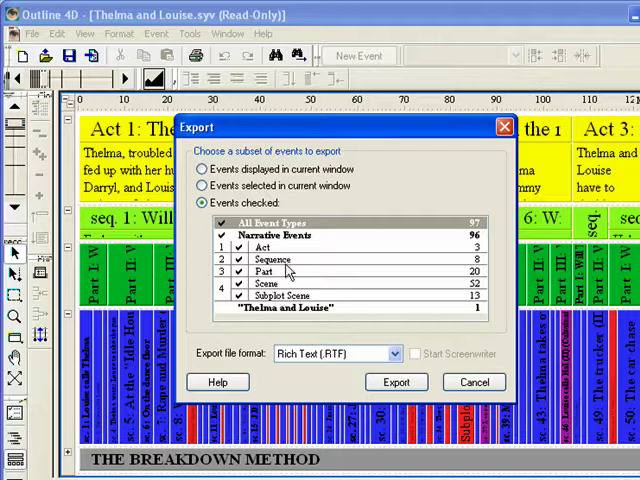
mouse_move(390, 353)
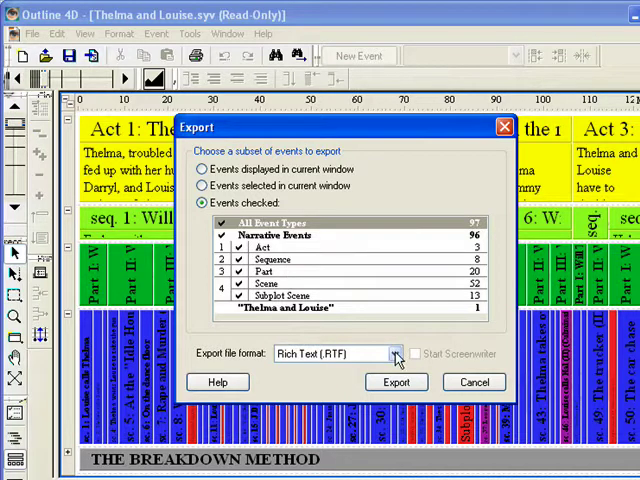
- Try Screenwriter (.DSW), switch back to Rich Text (.RTF), and export
click(396, 354)
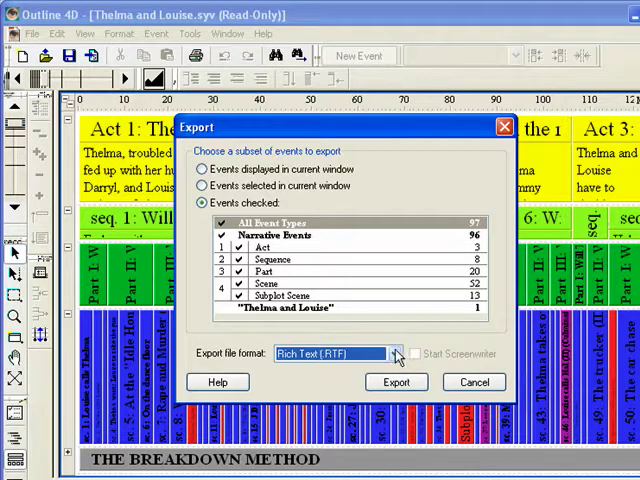
click(396, 354)
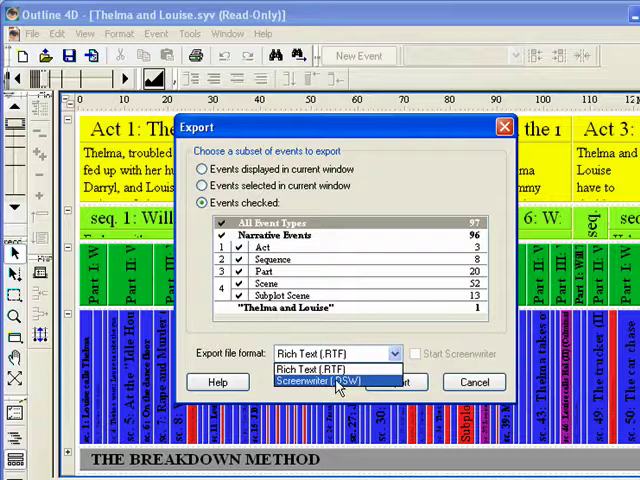
click(335, 381)
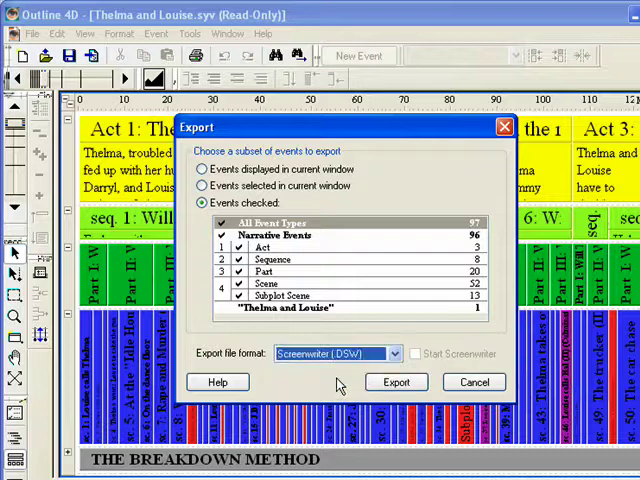
mouse_move(415, 360)
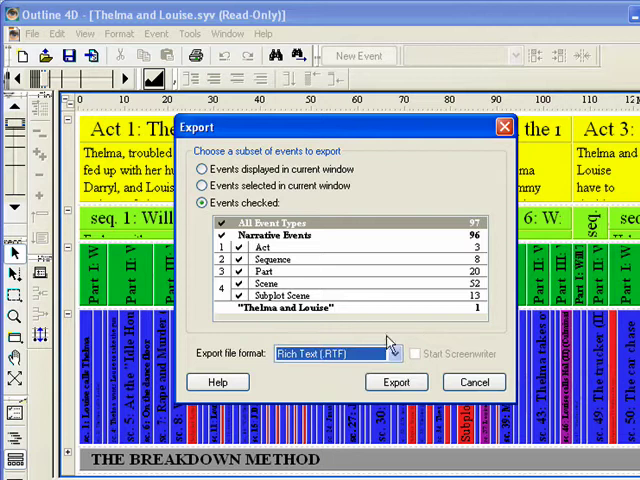
click(396, 353)
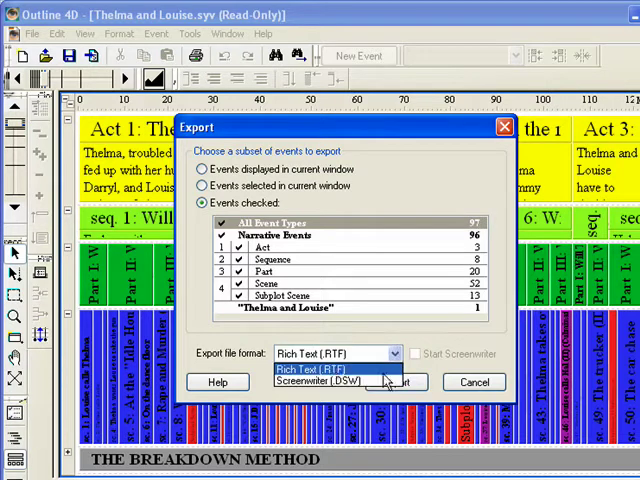
click(318, 367)
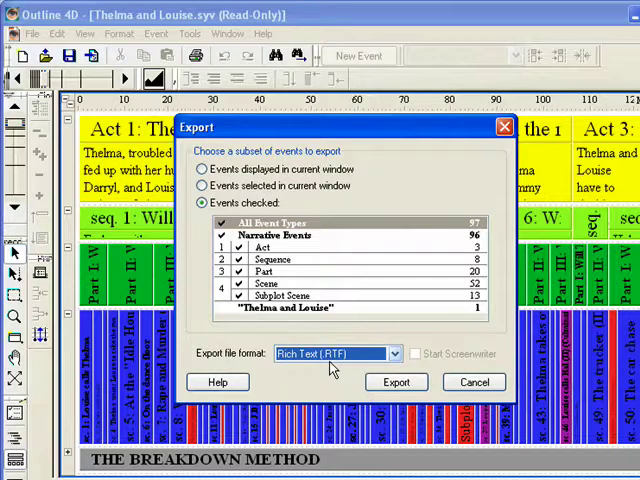
mouse_move(338, 368)
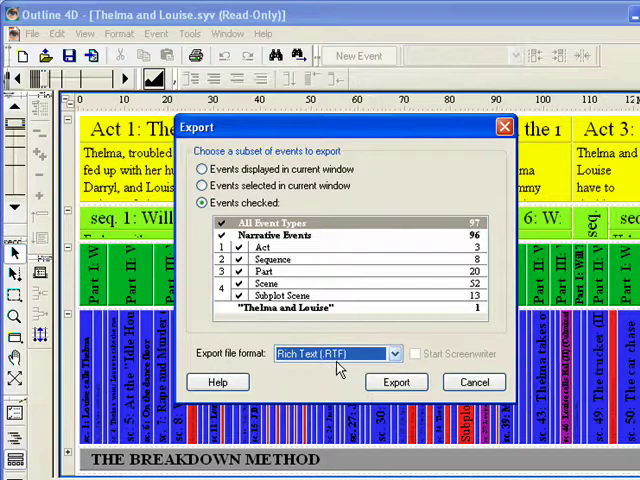
click(396, 382)
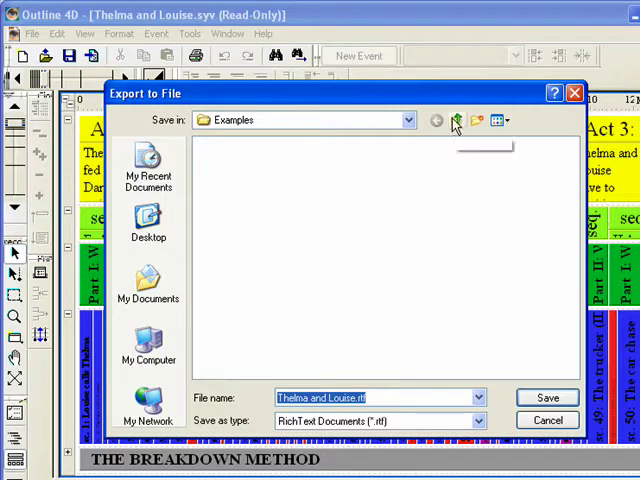
- Move up to StoryView 2.0 and into the Import Examples folder
click(453, 120)
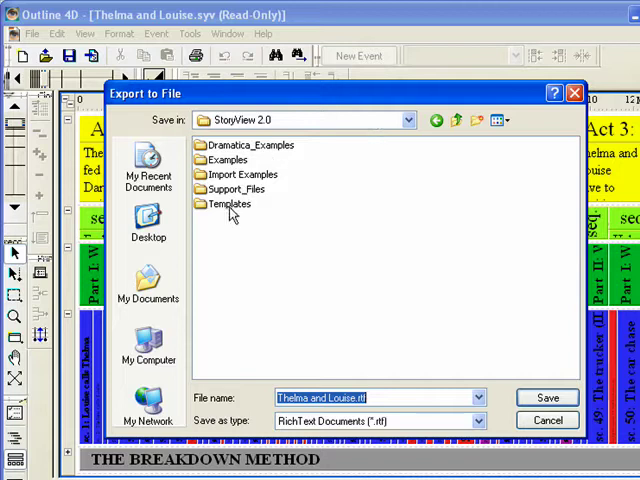
mouse_move(422, 263)
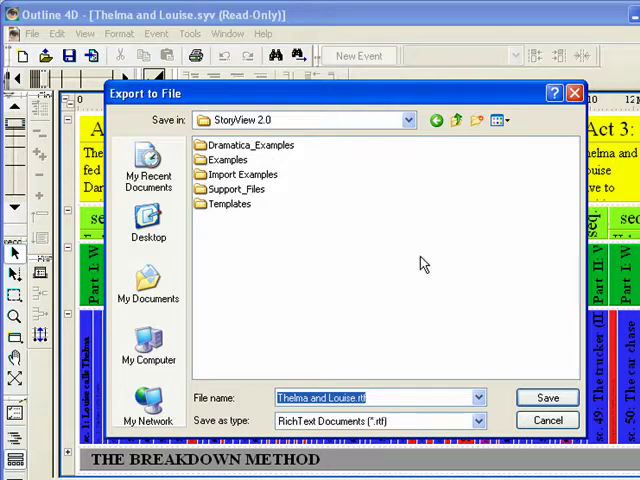
mouse_move(464, 138)
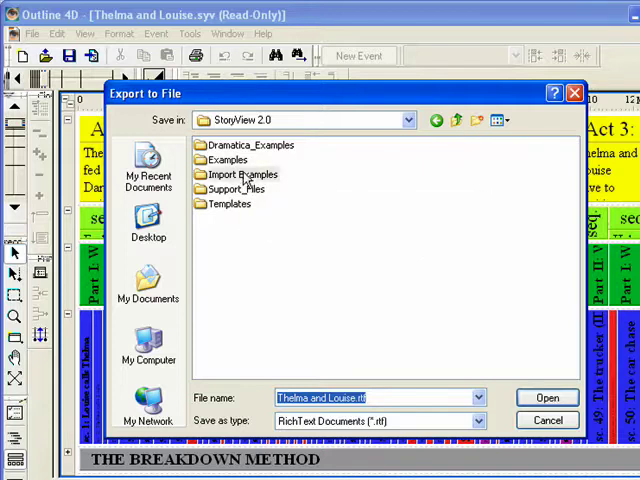
double_click(240, 174)
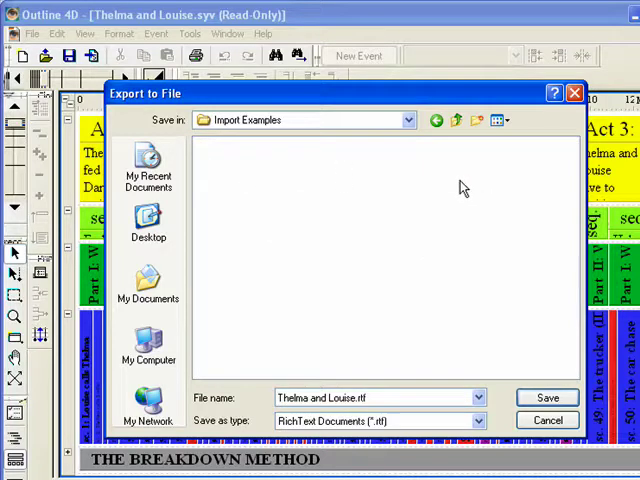
mouse_move(505, 393)
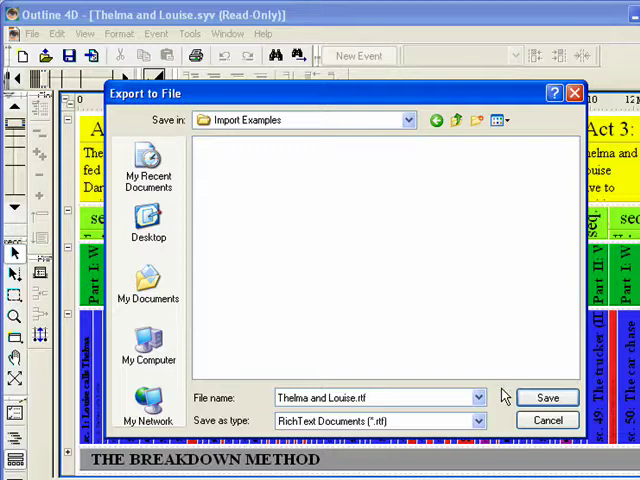